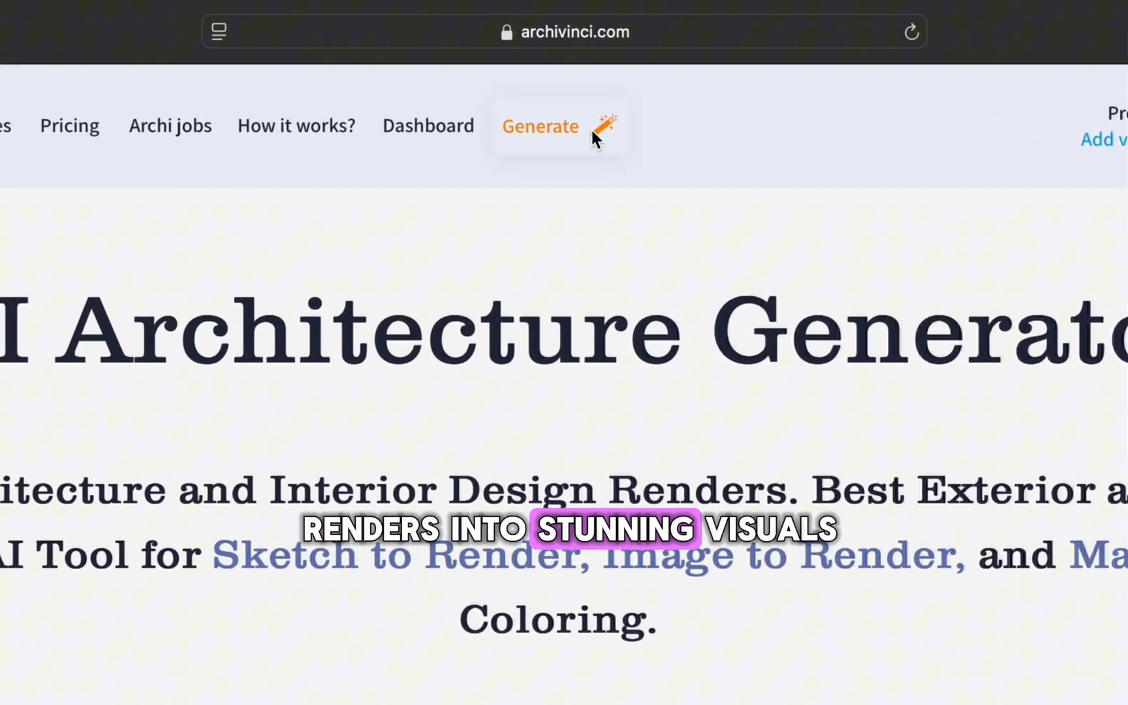
Reach the Exact Render generator page and bring its input image upload box into view.
scroll("down", 3)
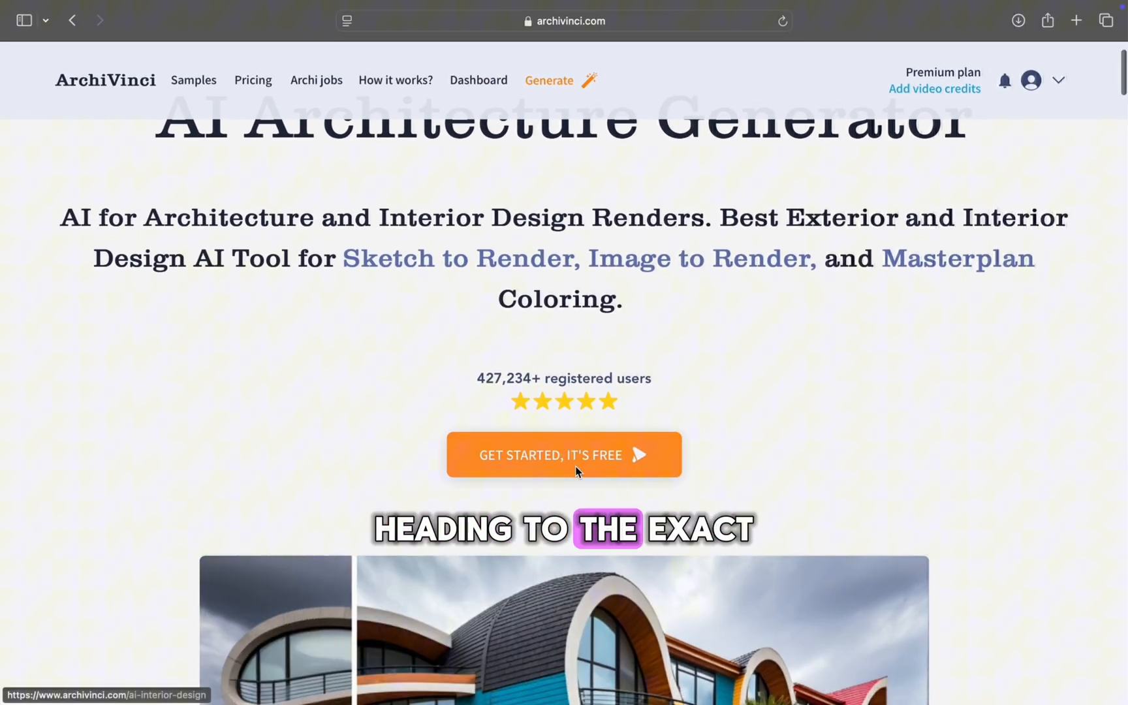
left_click(563, 455)
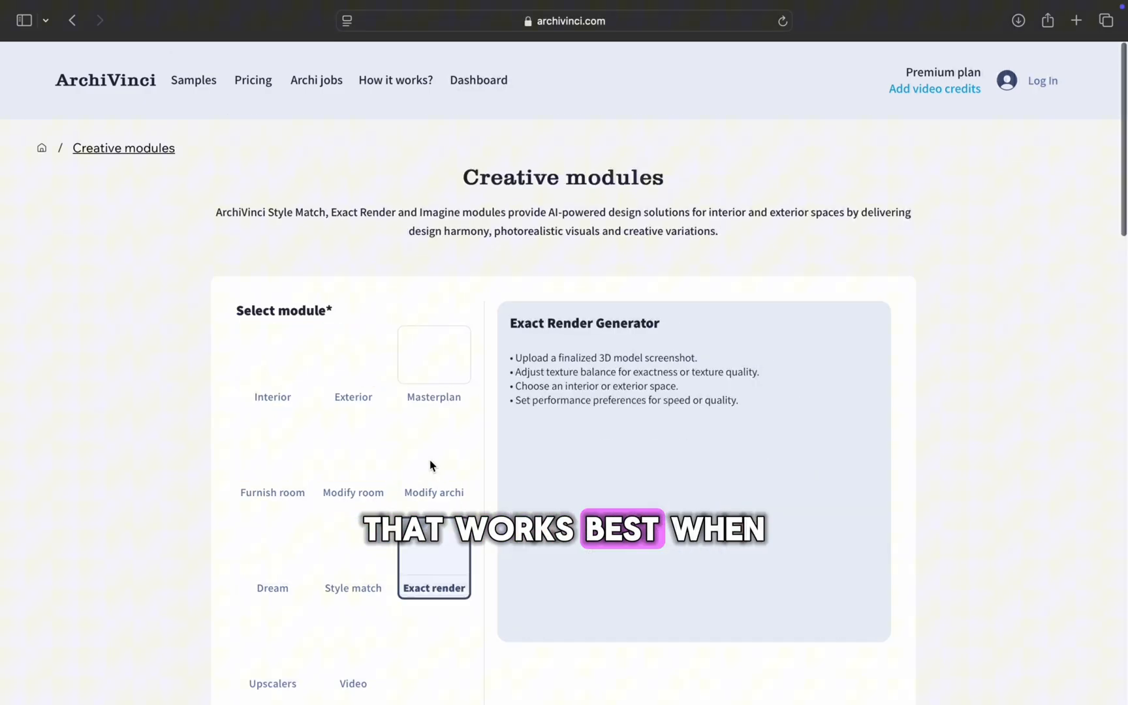
scroll("down", 3)
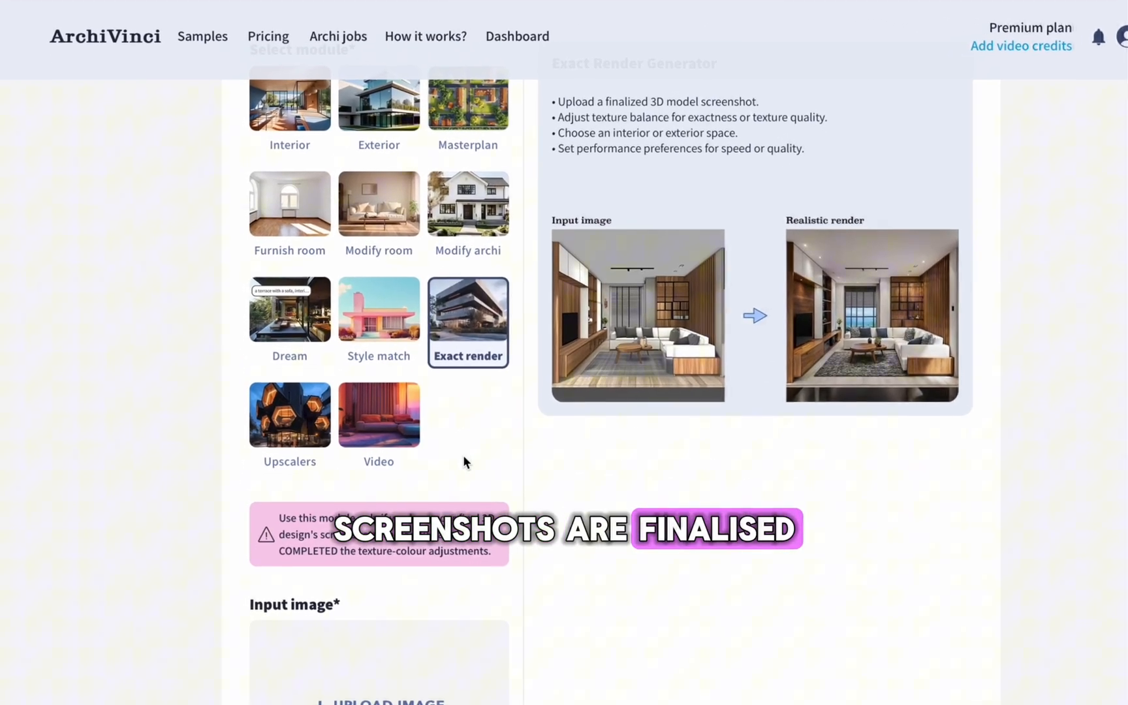
scroll("down", 3)
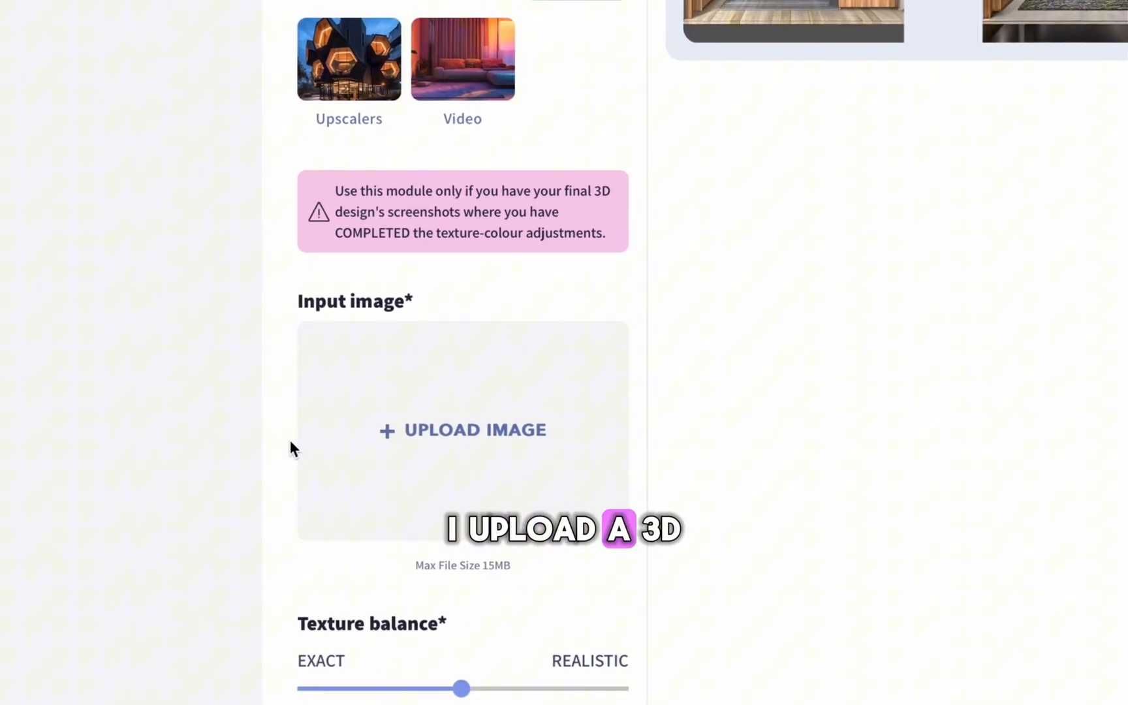
Upload exterior.JPG from the Desktop as the Exact render input image.
left_click(462, 431)
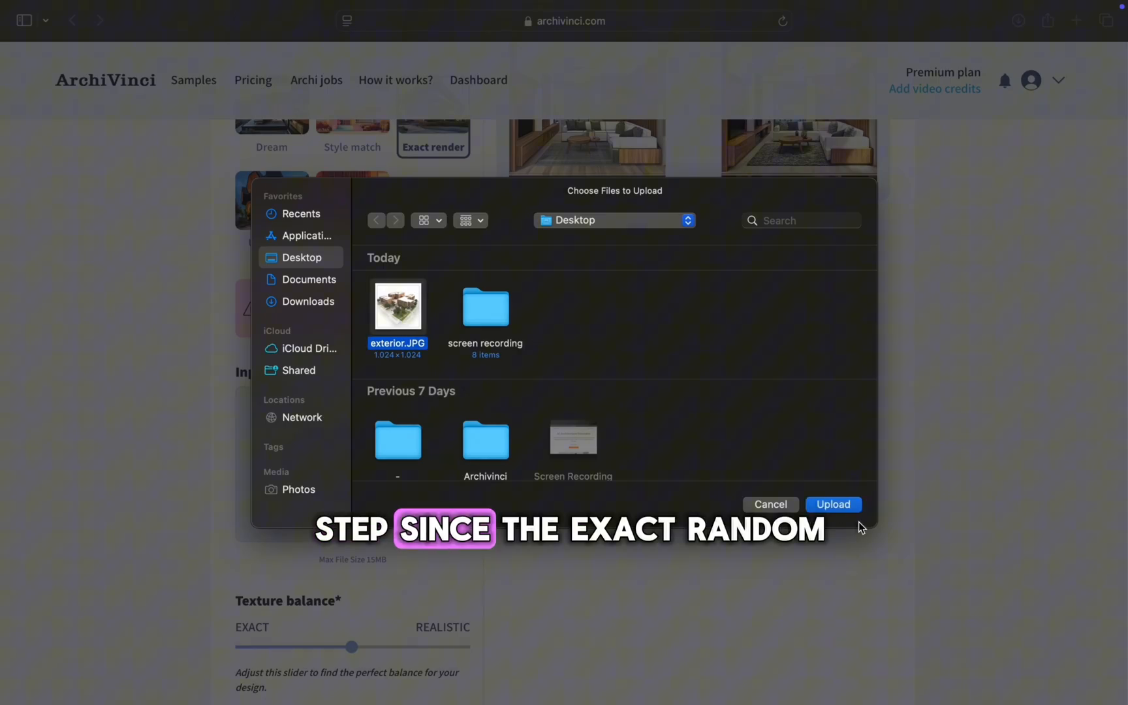
left_click(833, 503)
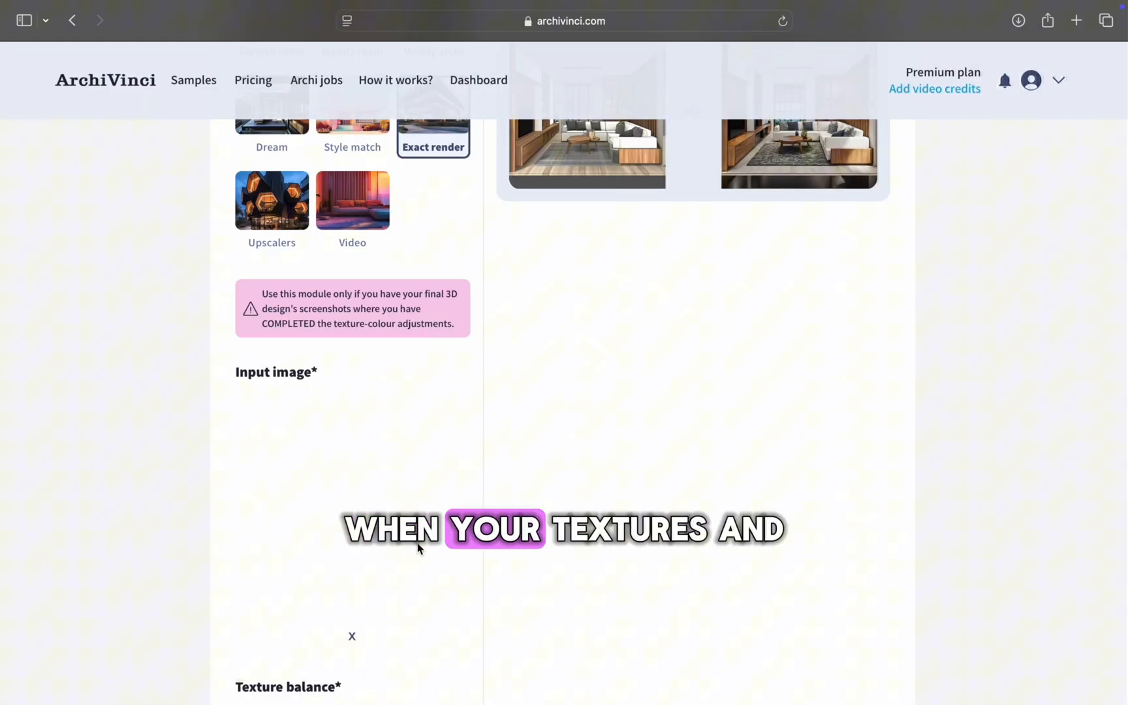
scroll("down", 3)
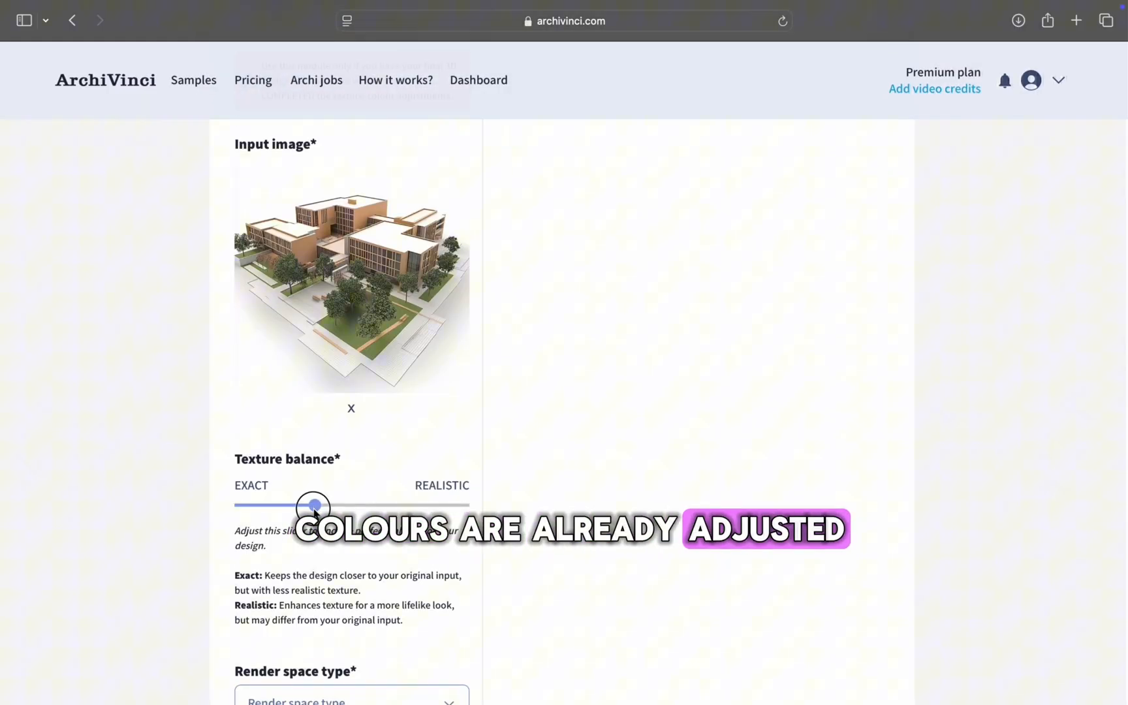
Set Texture balance to about 60% toward Realistic after trying it fully realistic.
left_click_drag(313, 507, 447, 506)
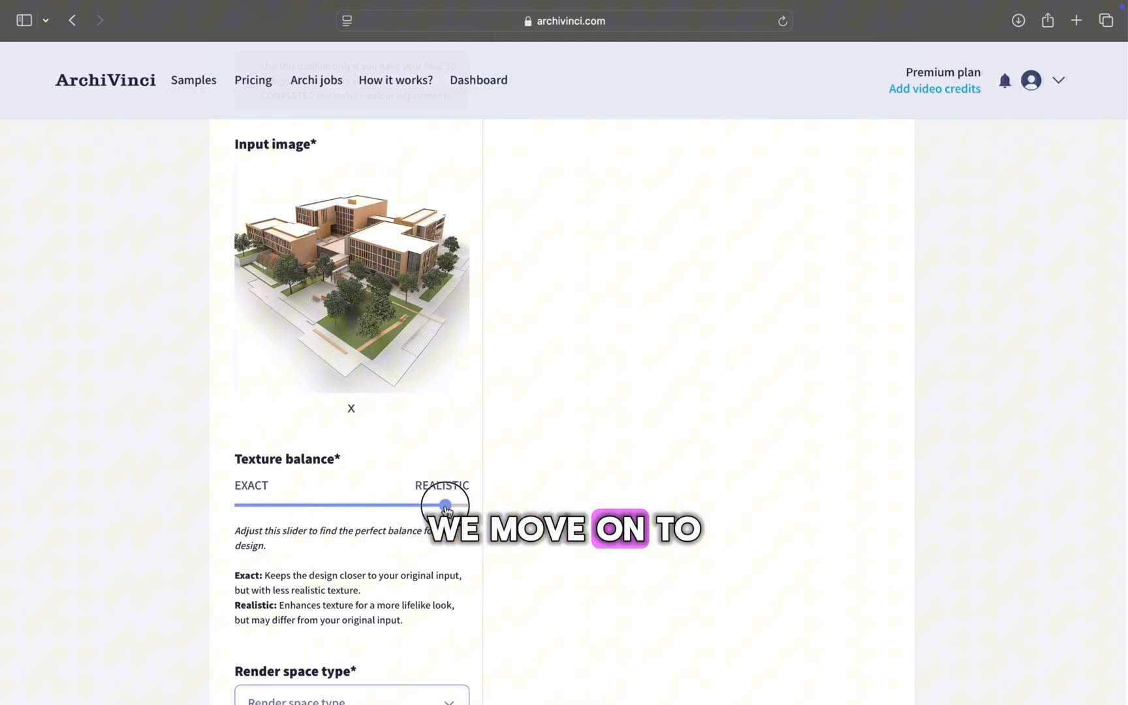
left_click_drag(447, 505, 381, 505)
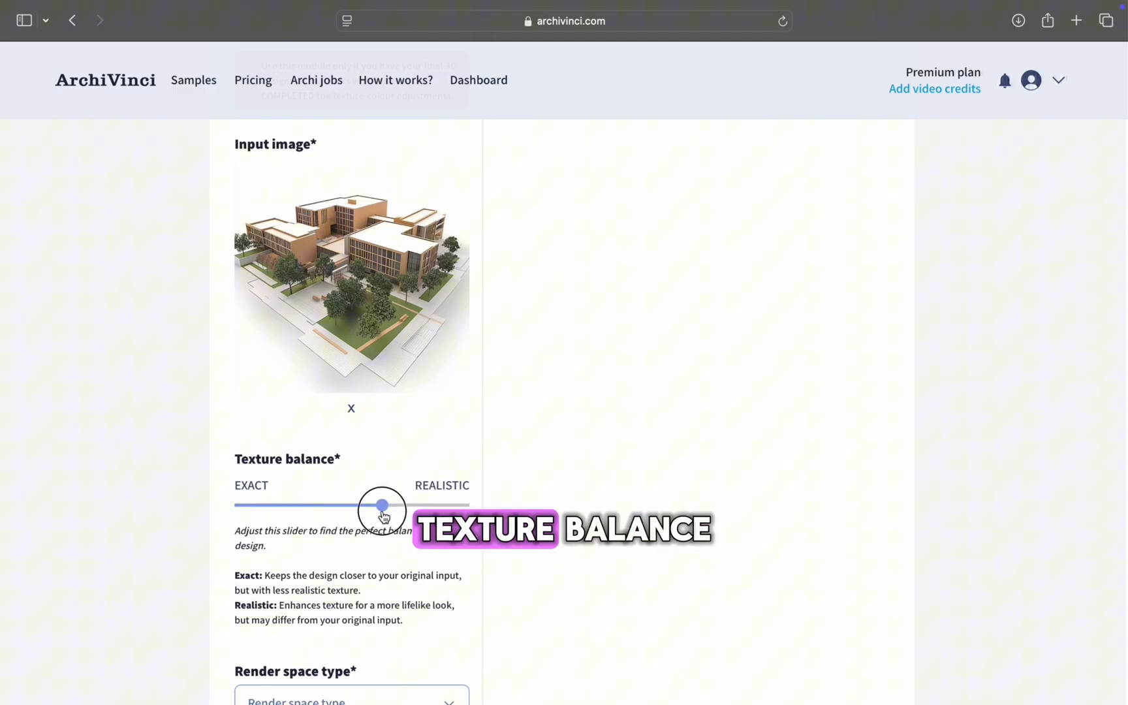
scroll("down", 3)
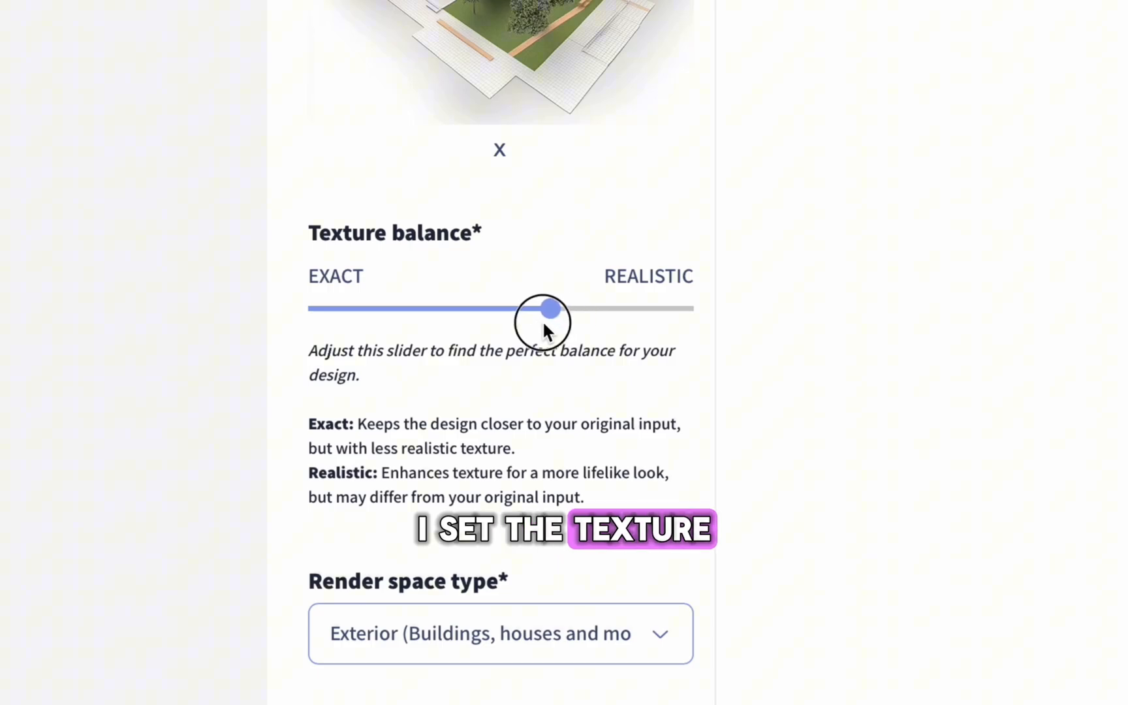
left_click_drag(551, 308, 512, 308)
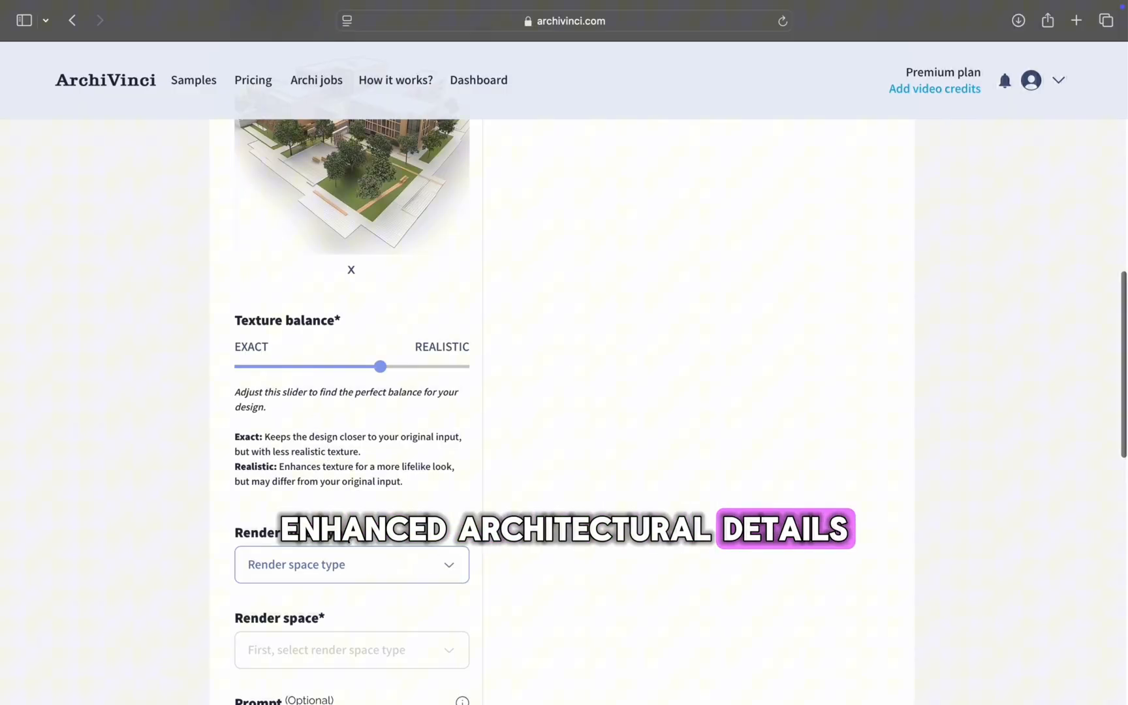
Choose Exterior render space with University Campus as the exterior space.
left_click(351, 564)
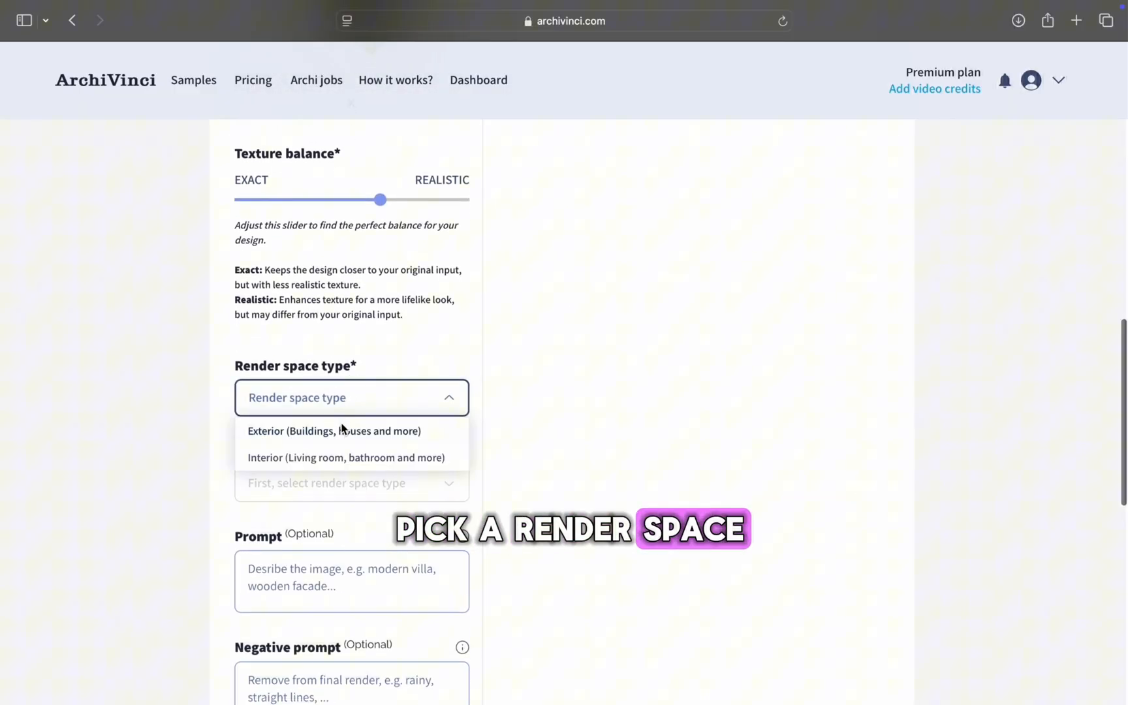
left_click(334, 431)
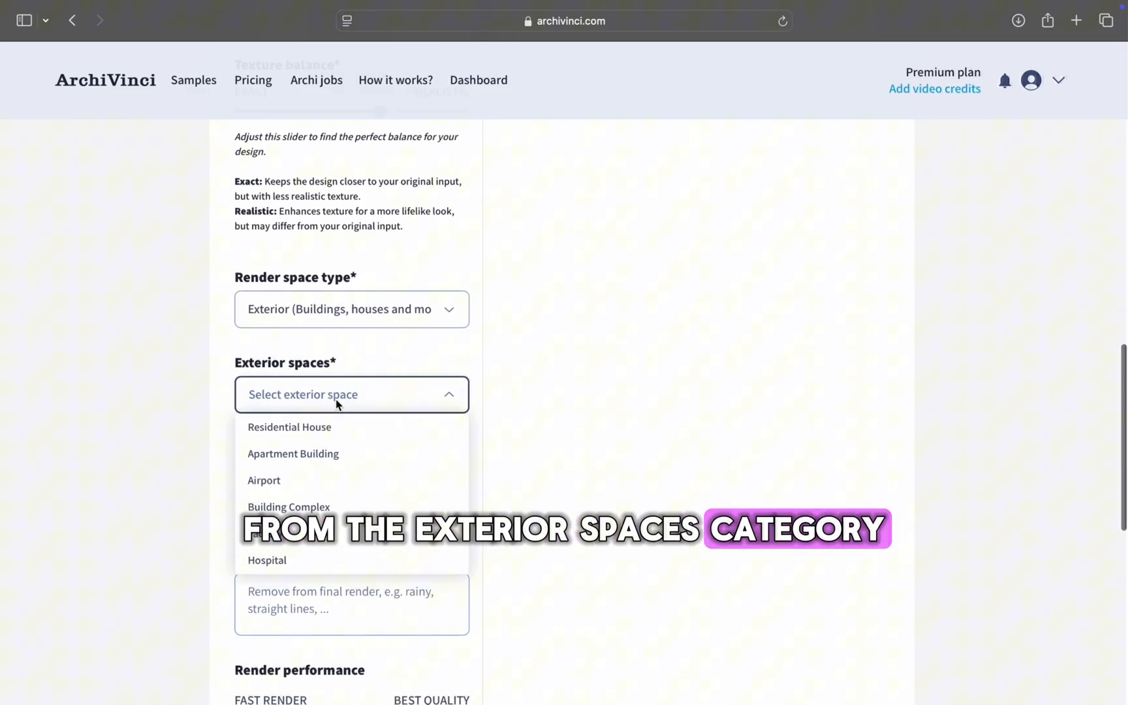
scroll("down", 3)
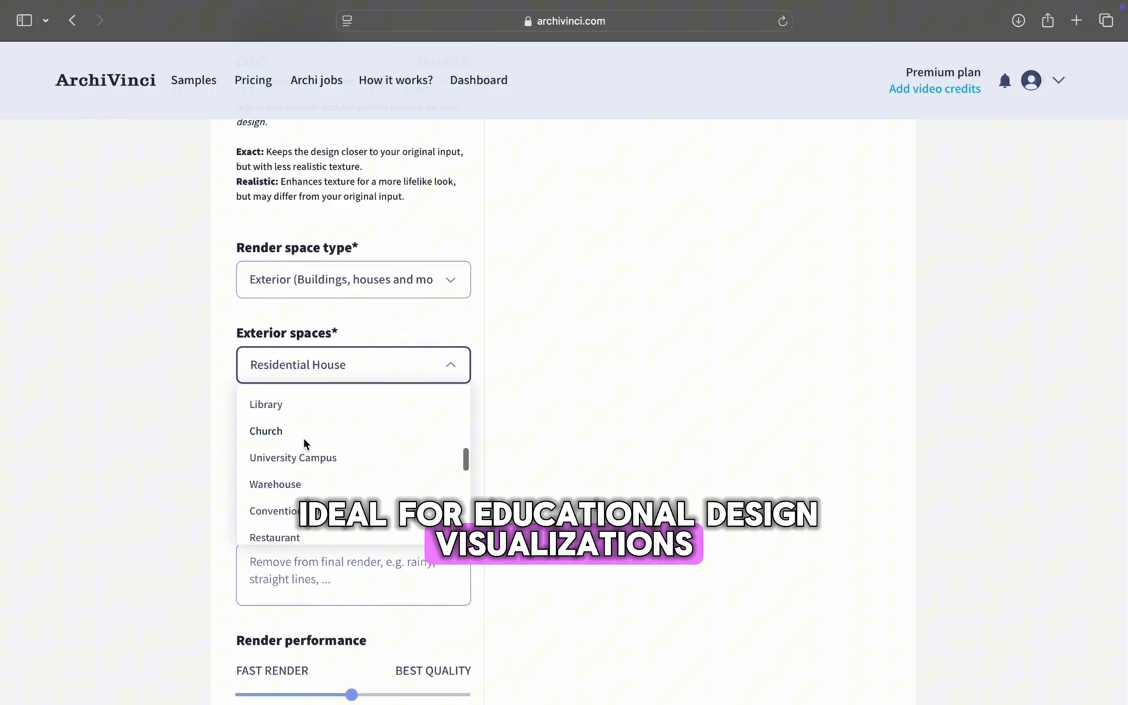
scroll("down", 3)
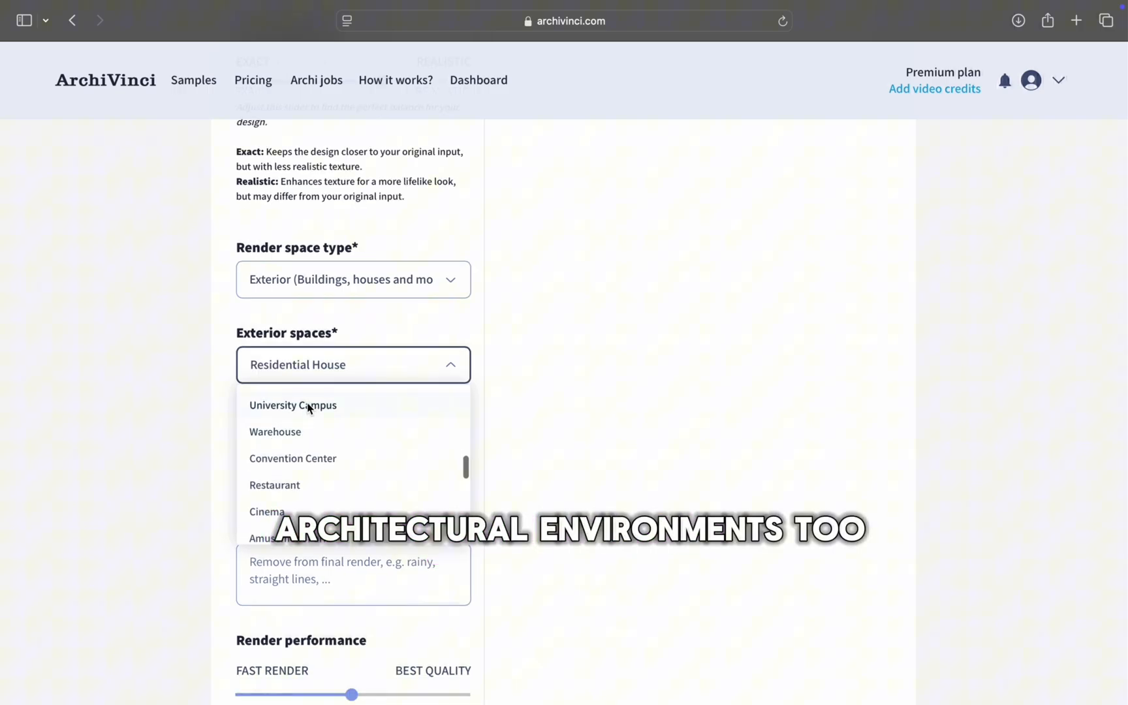
left_click(292, 404)
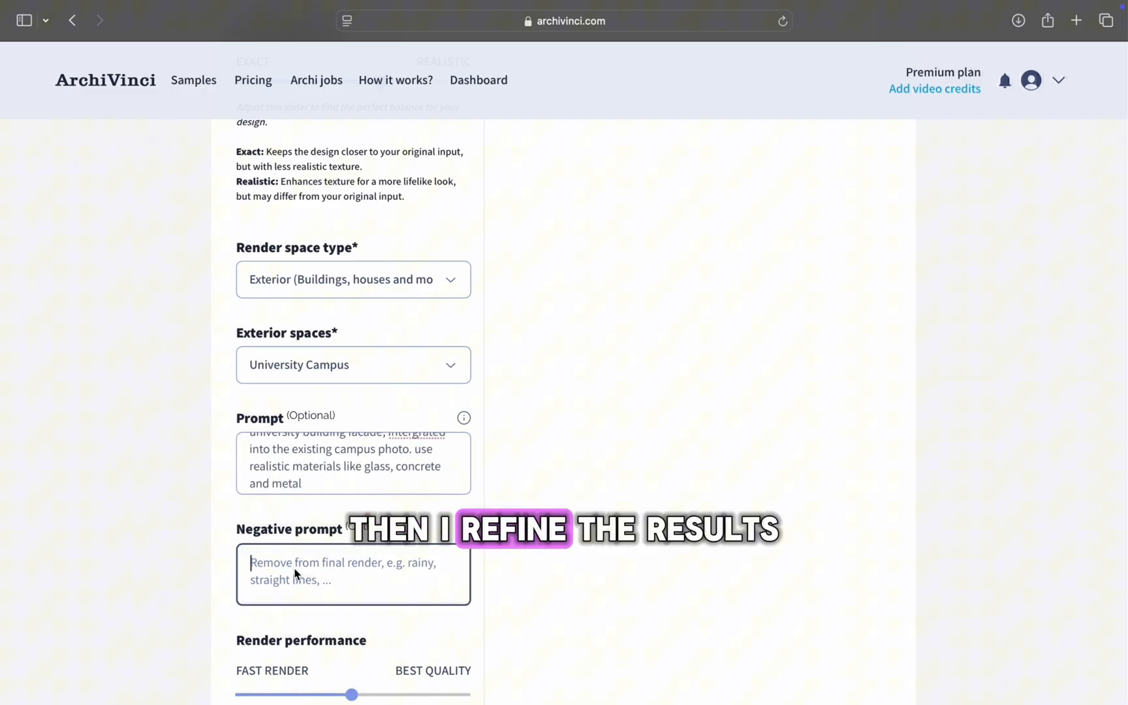
Enter 'low quality, unrealistic lighting' as the negative prompt.
type("low quality, unrealistic")
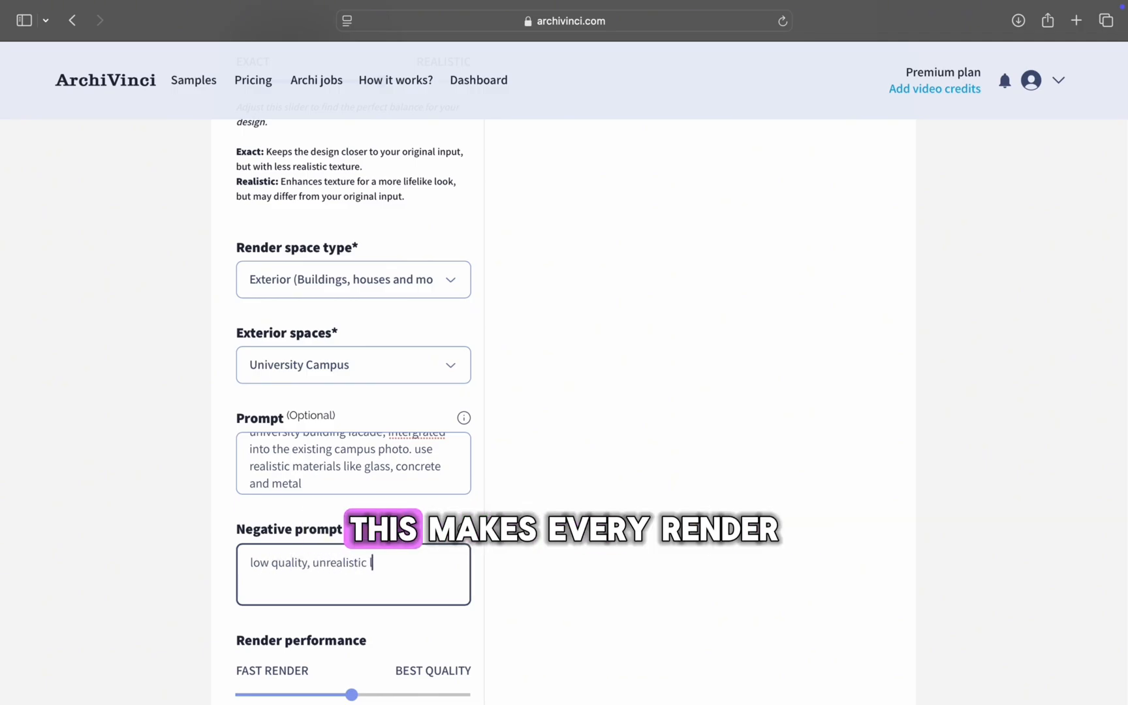
type("lighting")
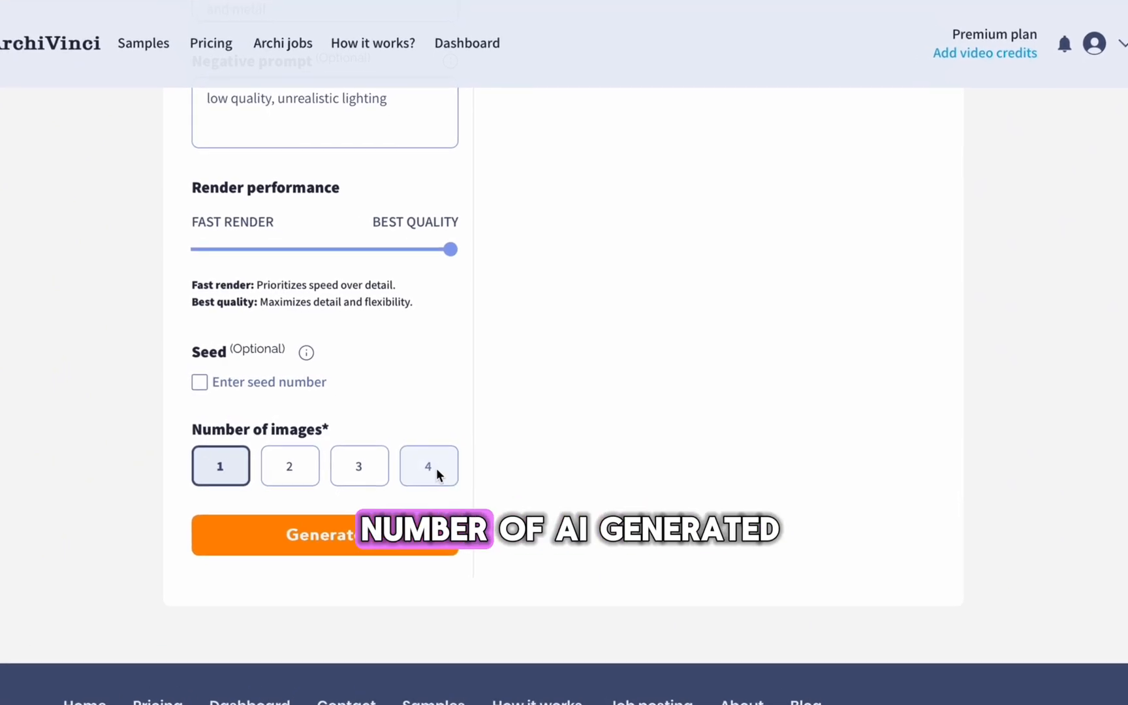
Request 4 images and generate the campus renders, viewing a result enlarged.
left_click(427, 466)
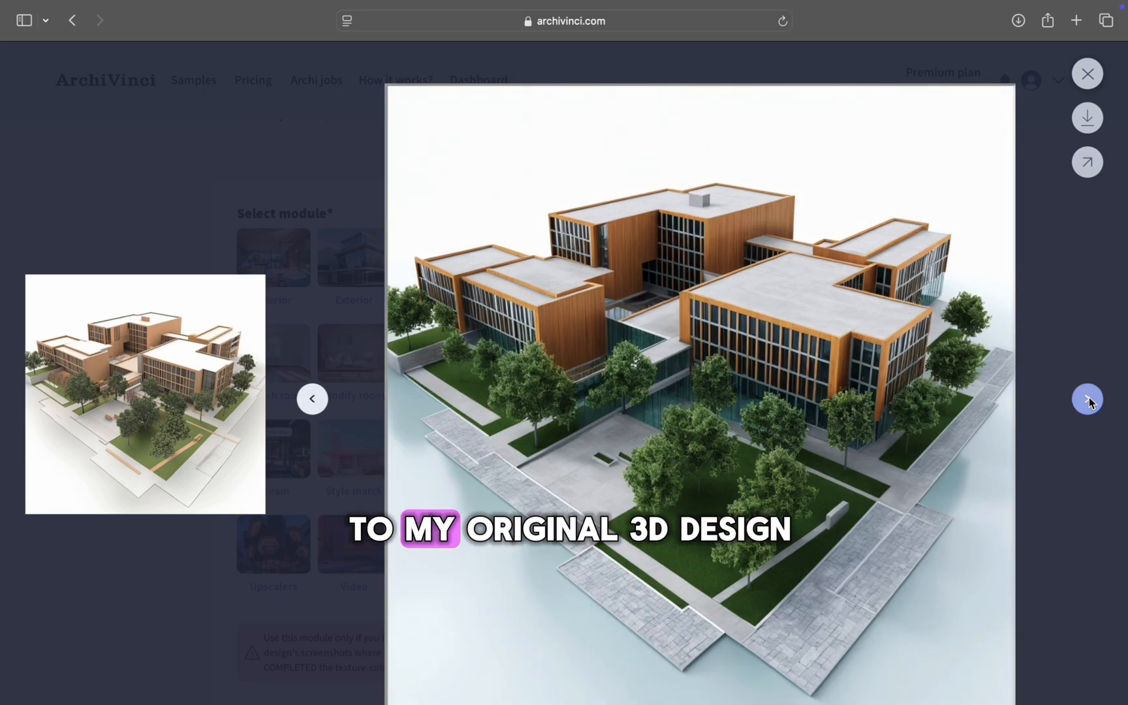
Close the enlarged render and move Texture balance fully to Exact.
left_click(1087, 73)
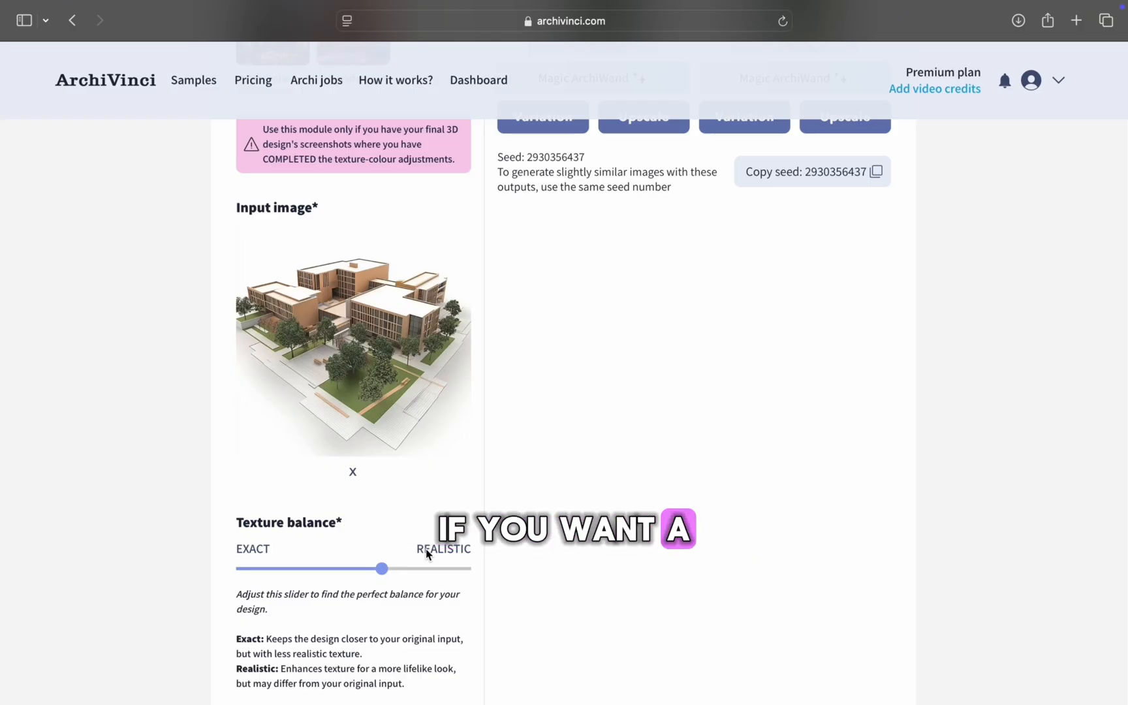
left_click_drag(381, 568, 242, 533)
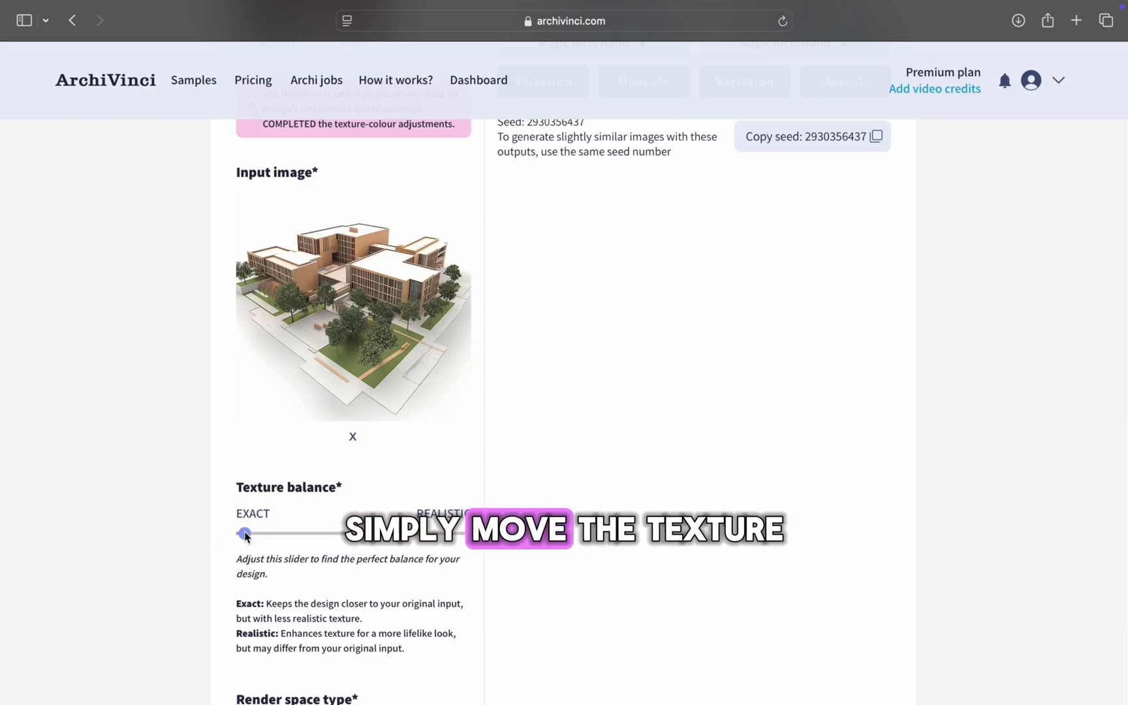
scroll("down", 3)
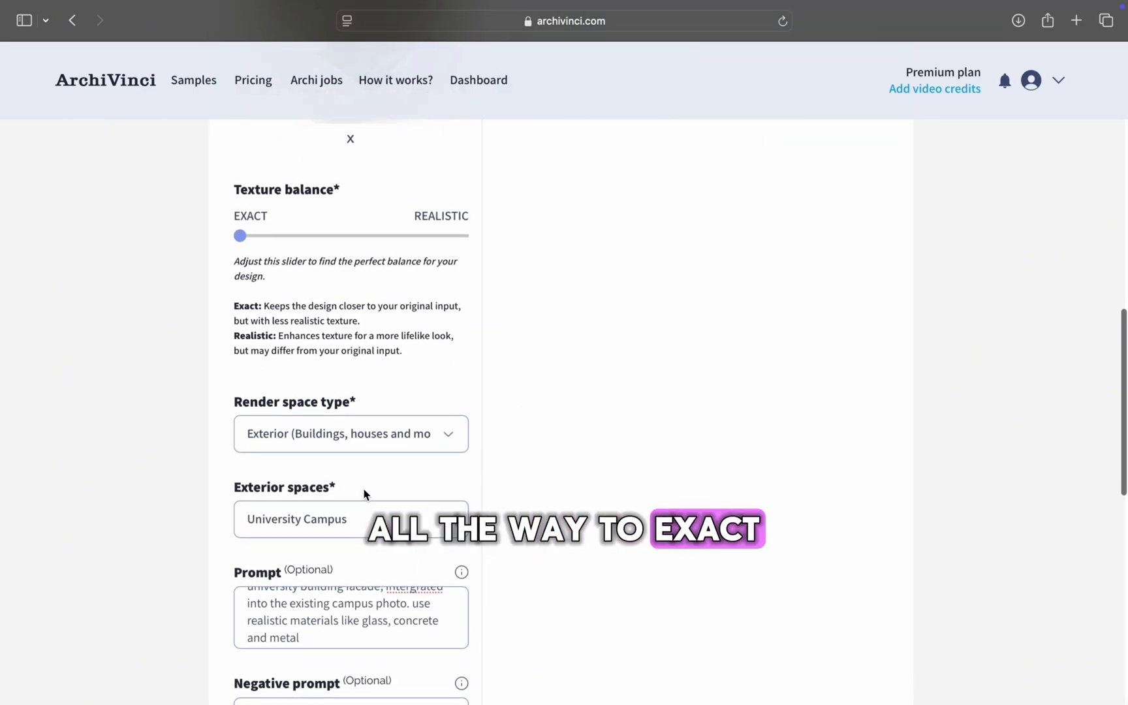
scroll("down", 3)
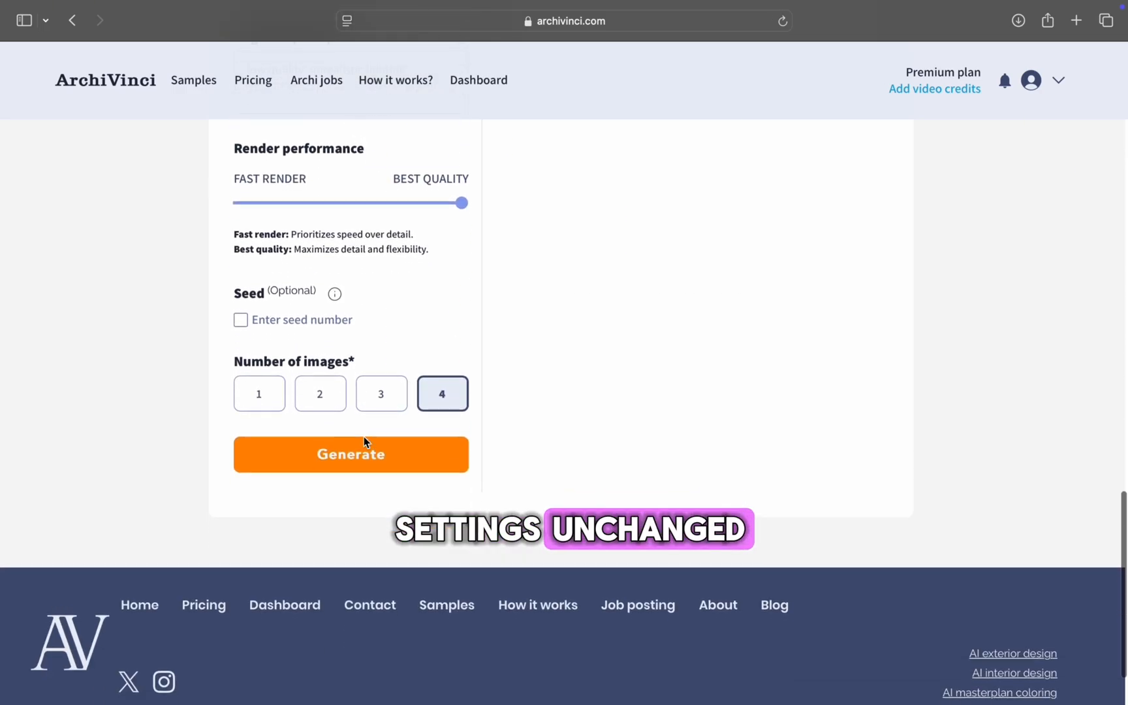
Generate the four campus renders using the fully Exact texture setting.
left_click(350, 454)
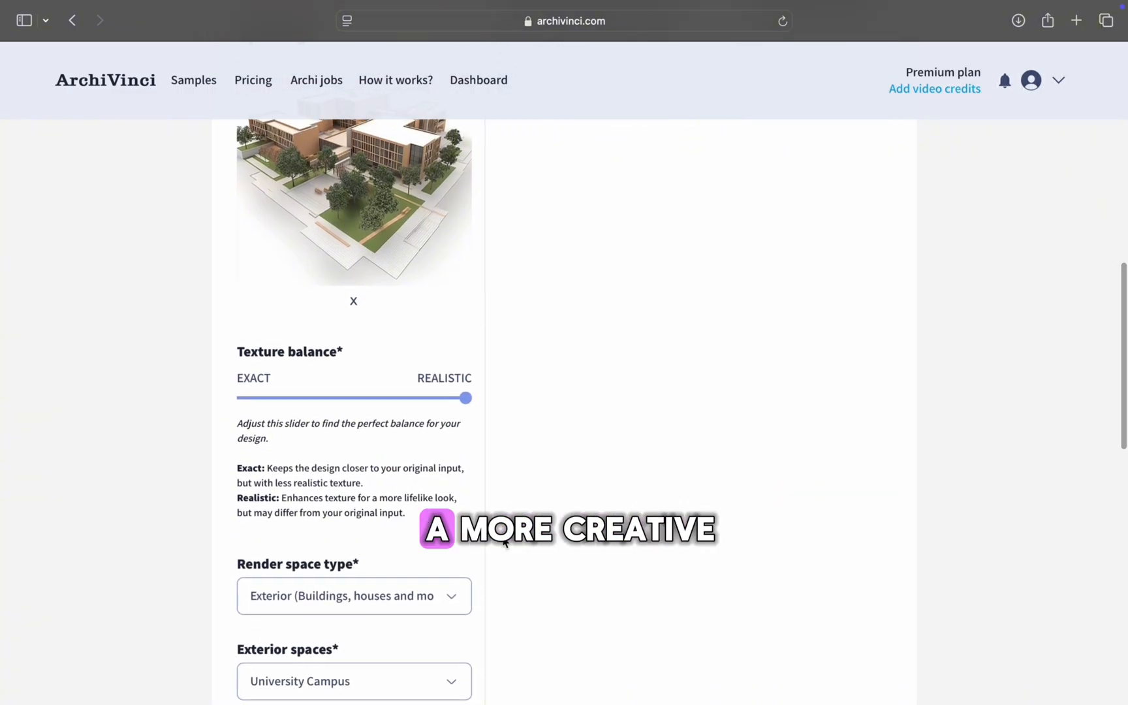
Generate a single campus render with Texture balance fully at Realistic.
scroll("down", 3)
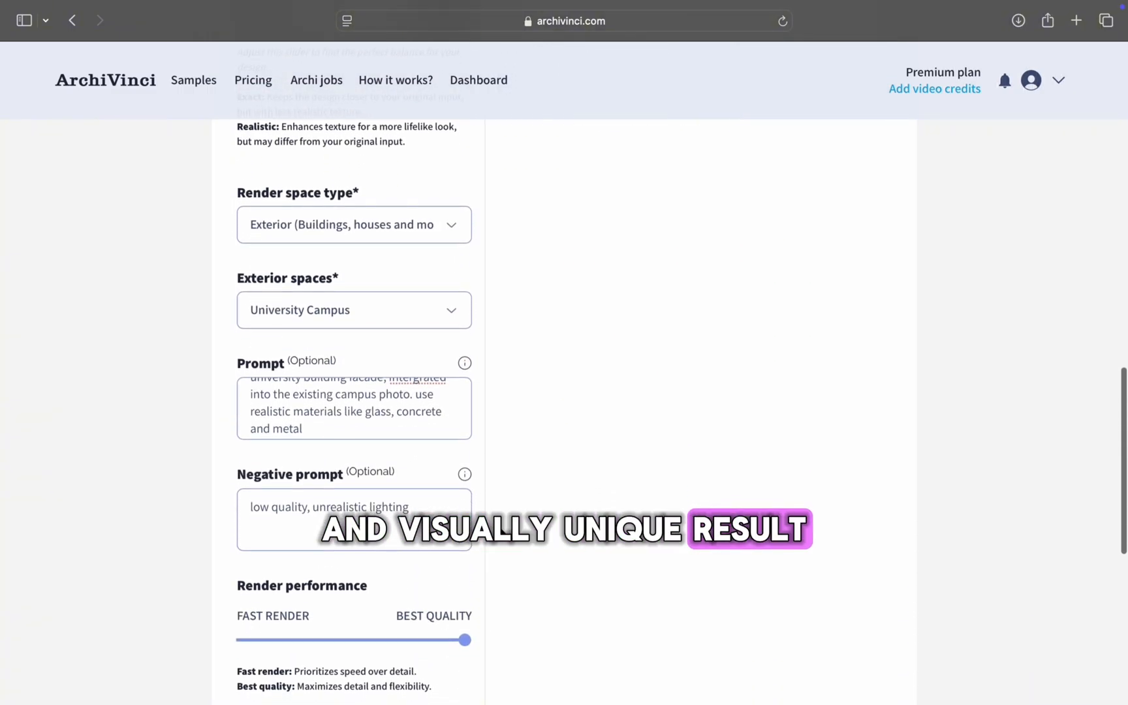
scroll("down", 3)
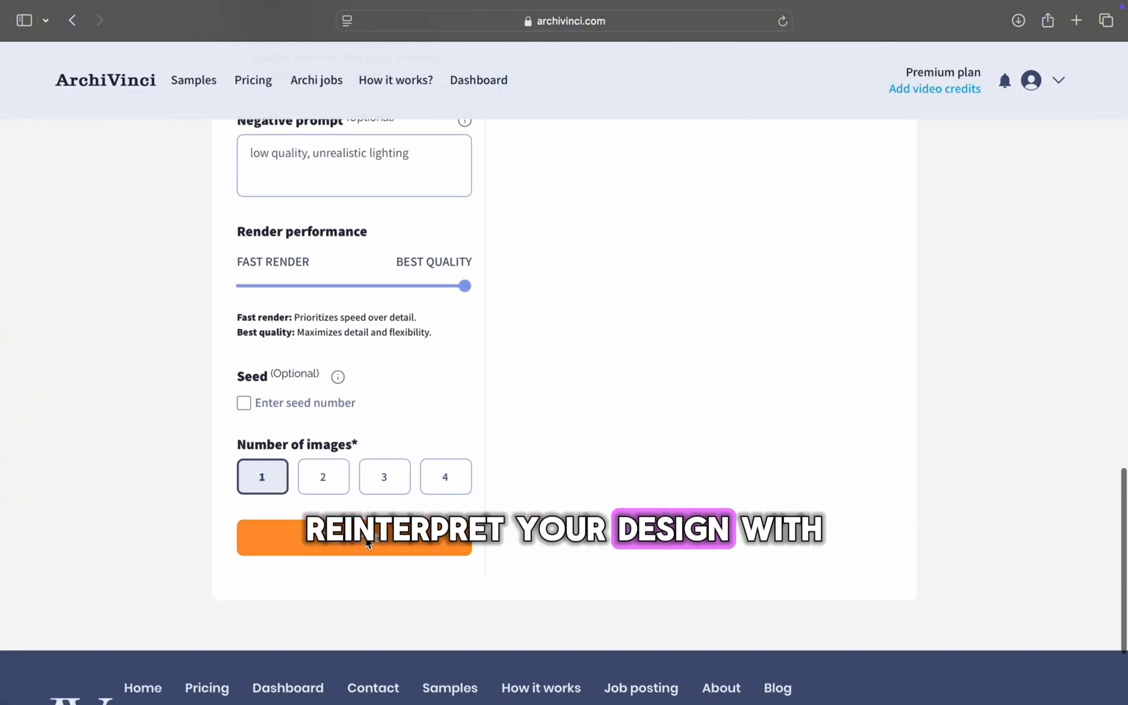
left_click(353, 538)
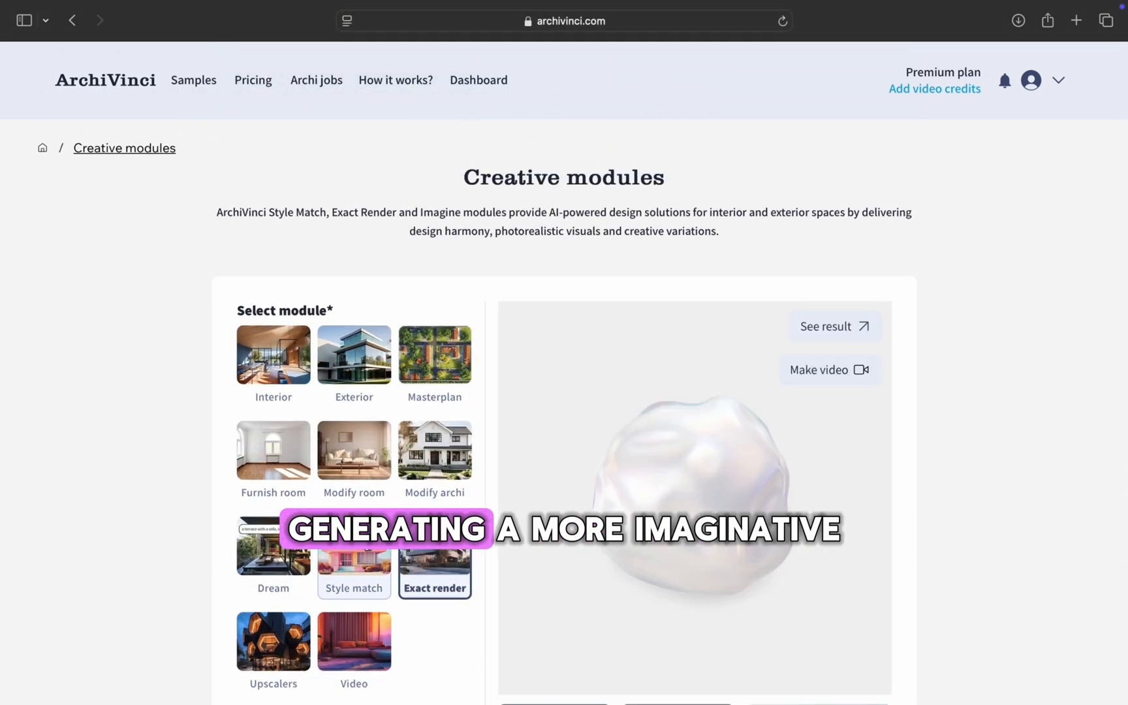